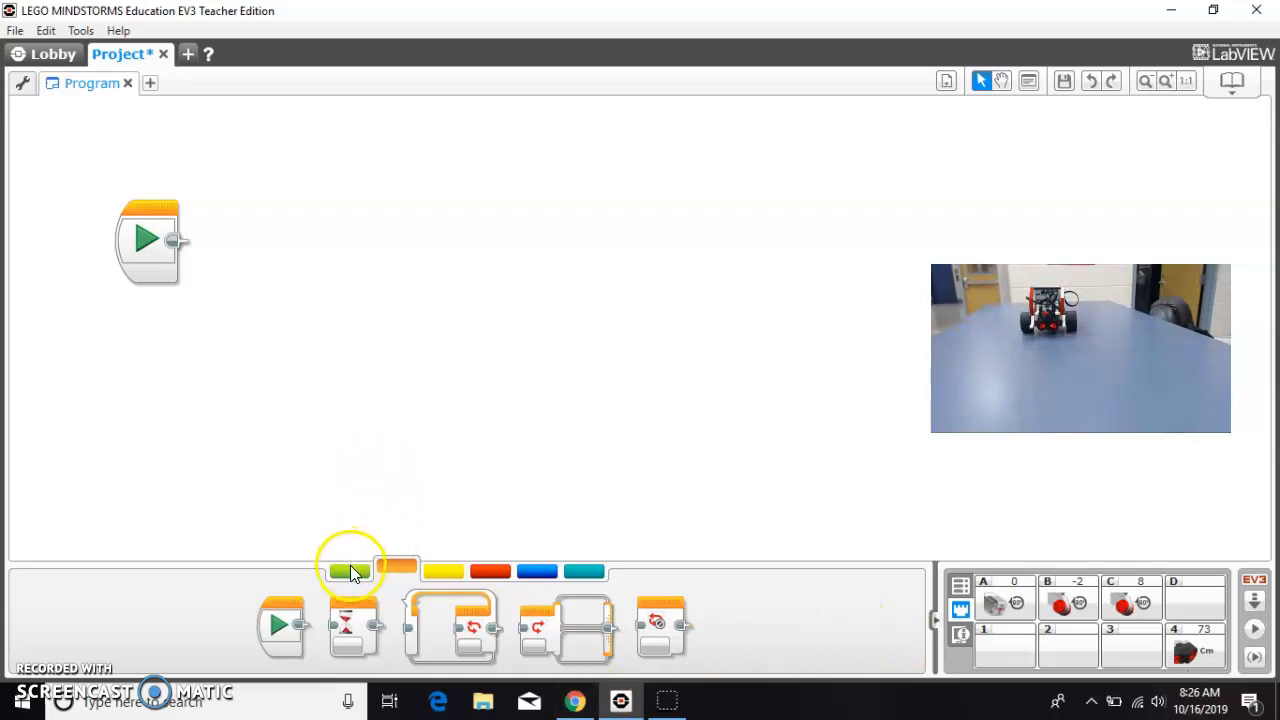
# Attach a Move Tank block after Start, mode On, with drive power 25.
pyautogui.click(350, 570)
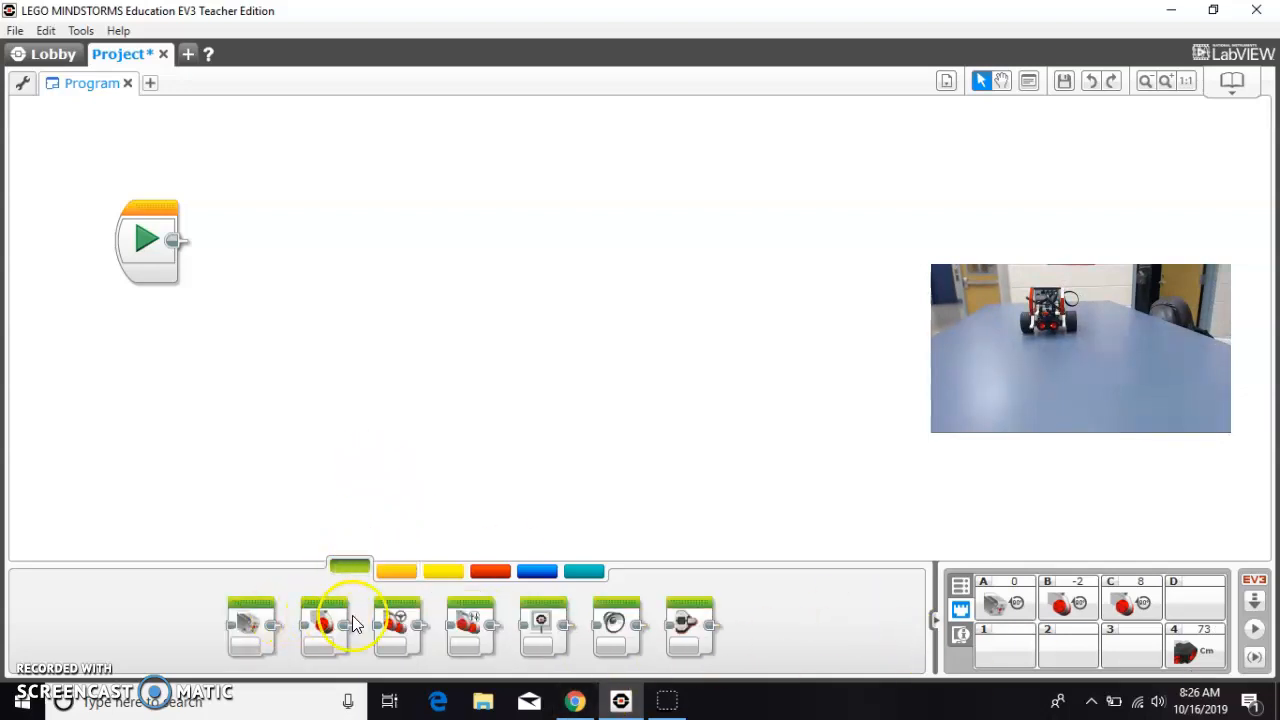
pyautogui.moveTo(350, 624); pyautogui.dragTo(290, 240)
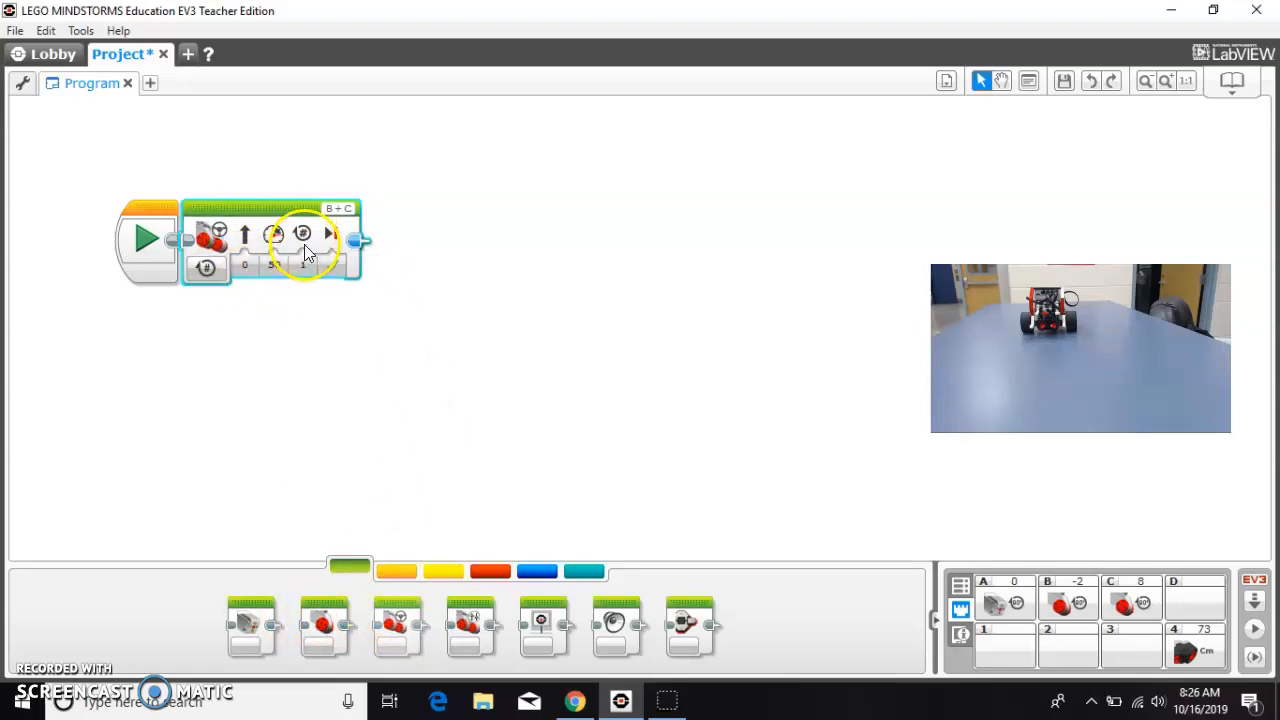
pyautogui.click(208, 268)
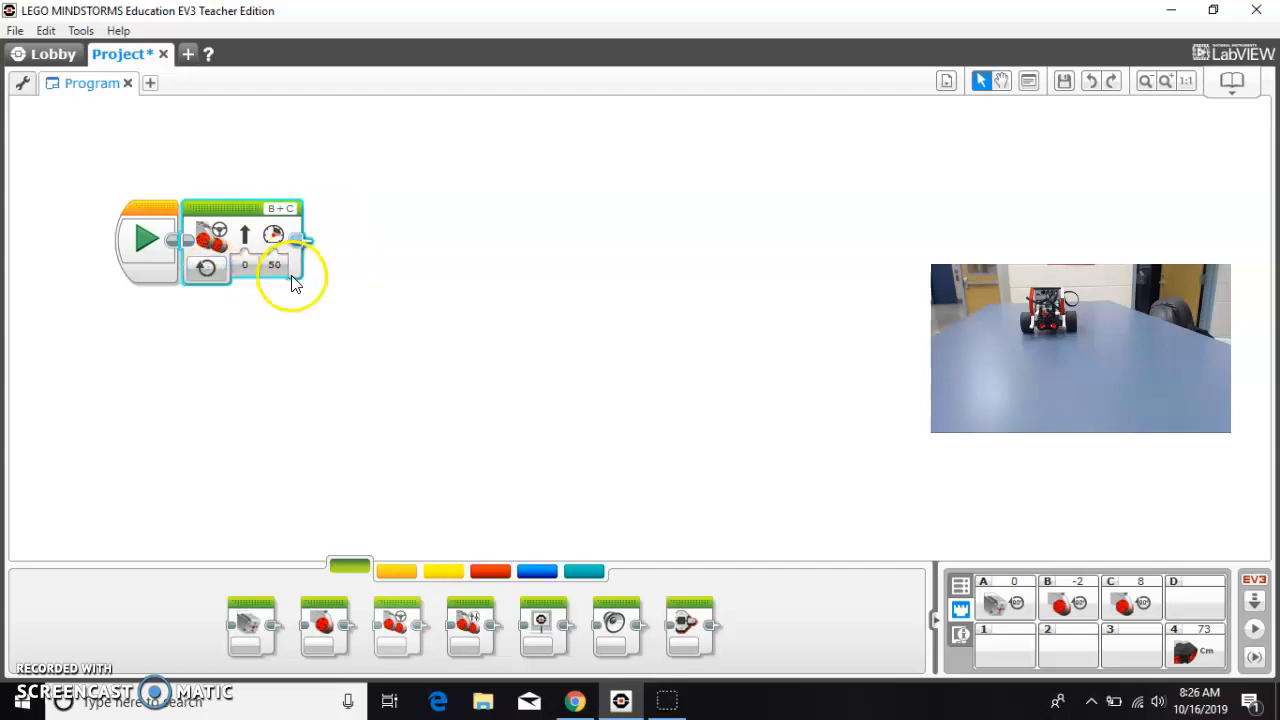
pyautogui.click(274, 264)
pyautogui.write('25')
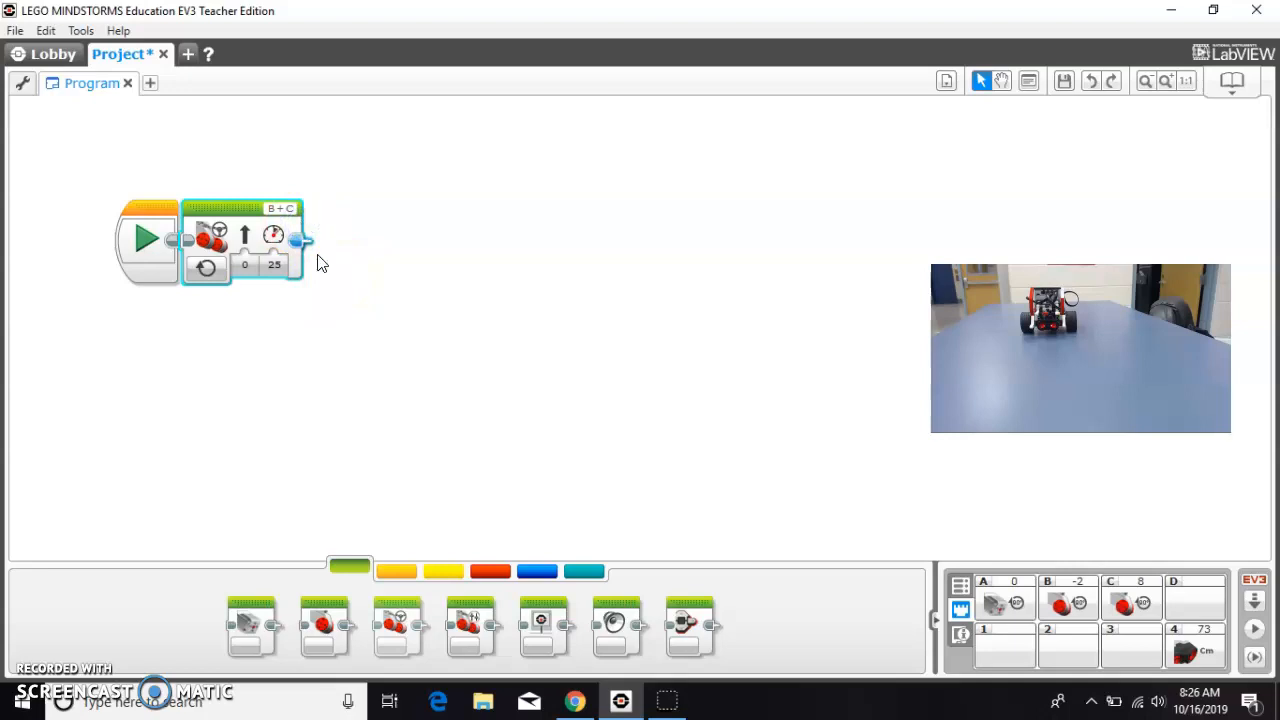
# Switch the palette to the orange flow control blocks for the next step.
pyautogui.click(396, 570)
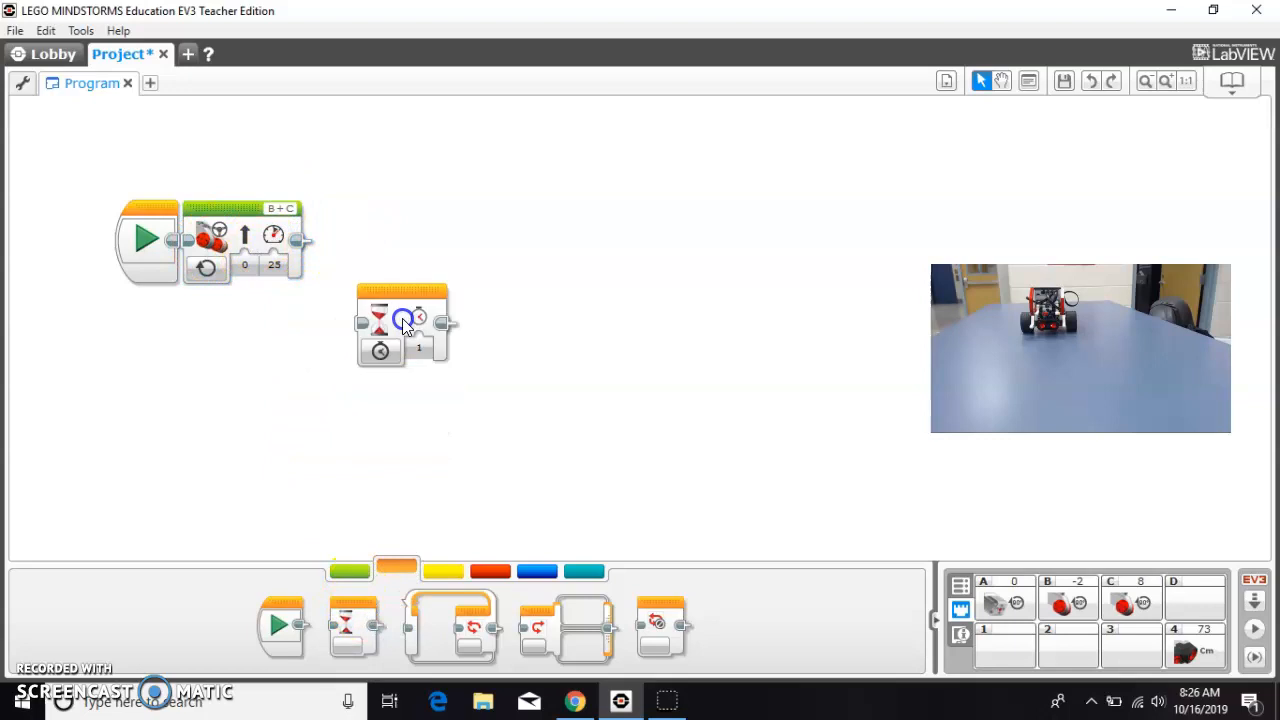
# Attach a Wait block after the drive block and start choosing its ultrasonic condition.
pyautogui.moveTo(404, 324); pyautogui.dragTo(352, 240)
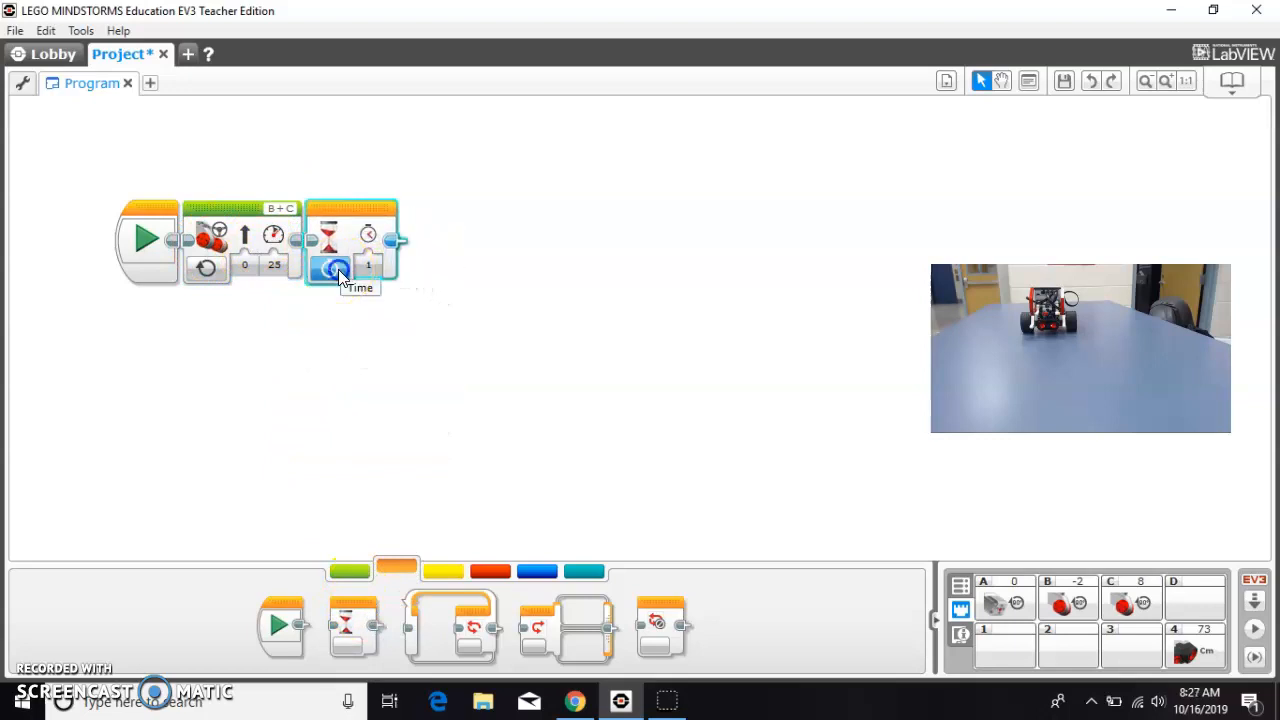
pyautogui.click(330, 268)
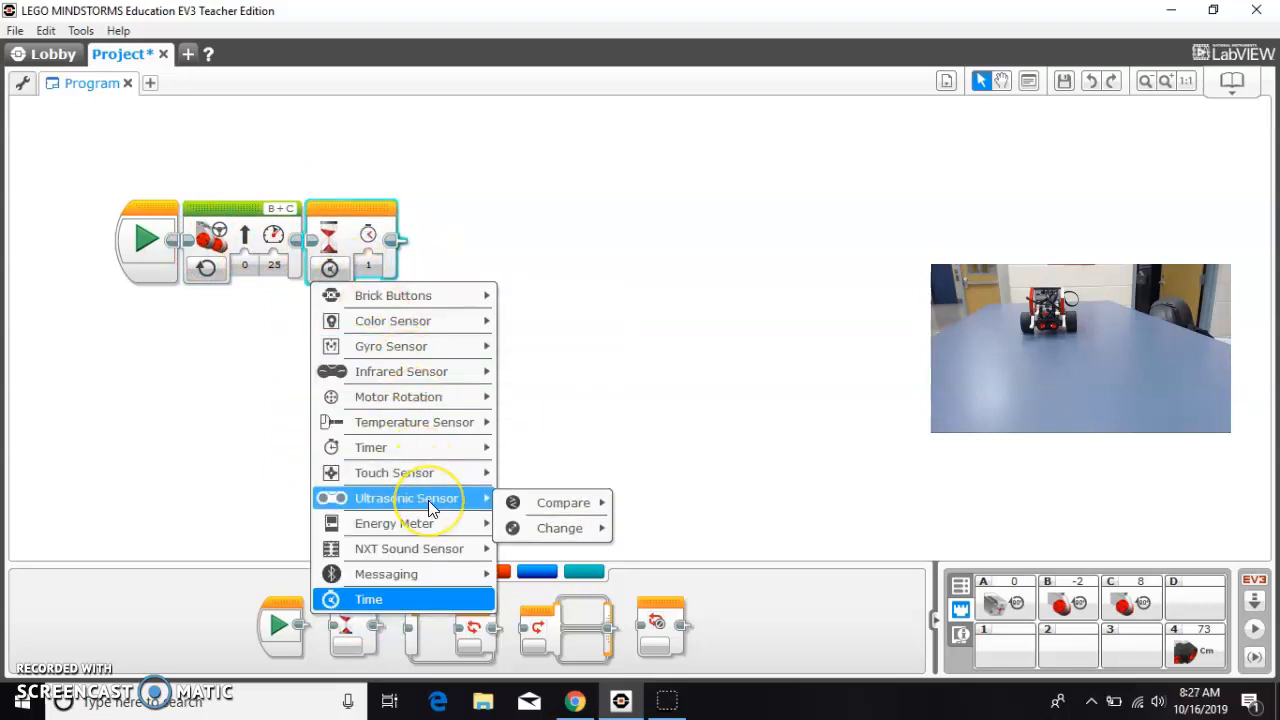
pyautogui.moveTo(398, 396)
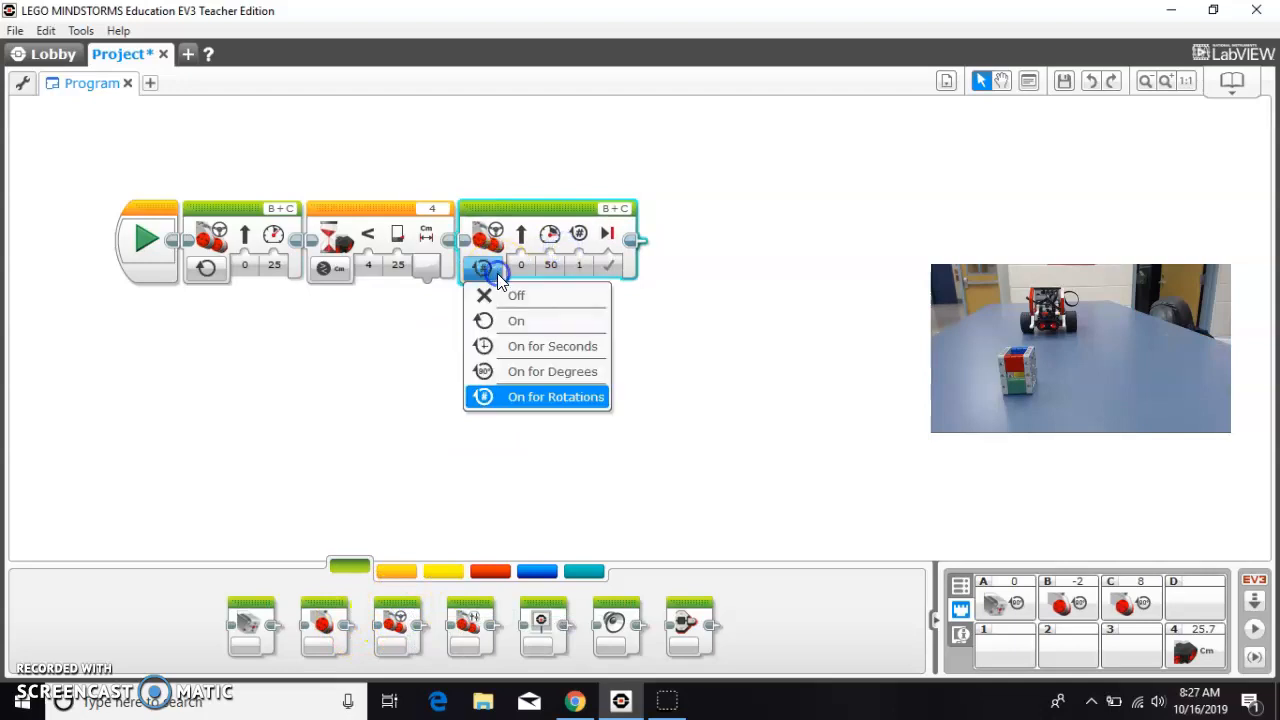
# Set the second Move Tank block's mode to Off so both drive motors stop.
pyautogui.click(516, 296)
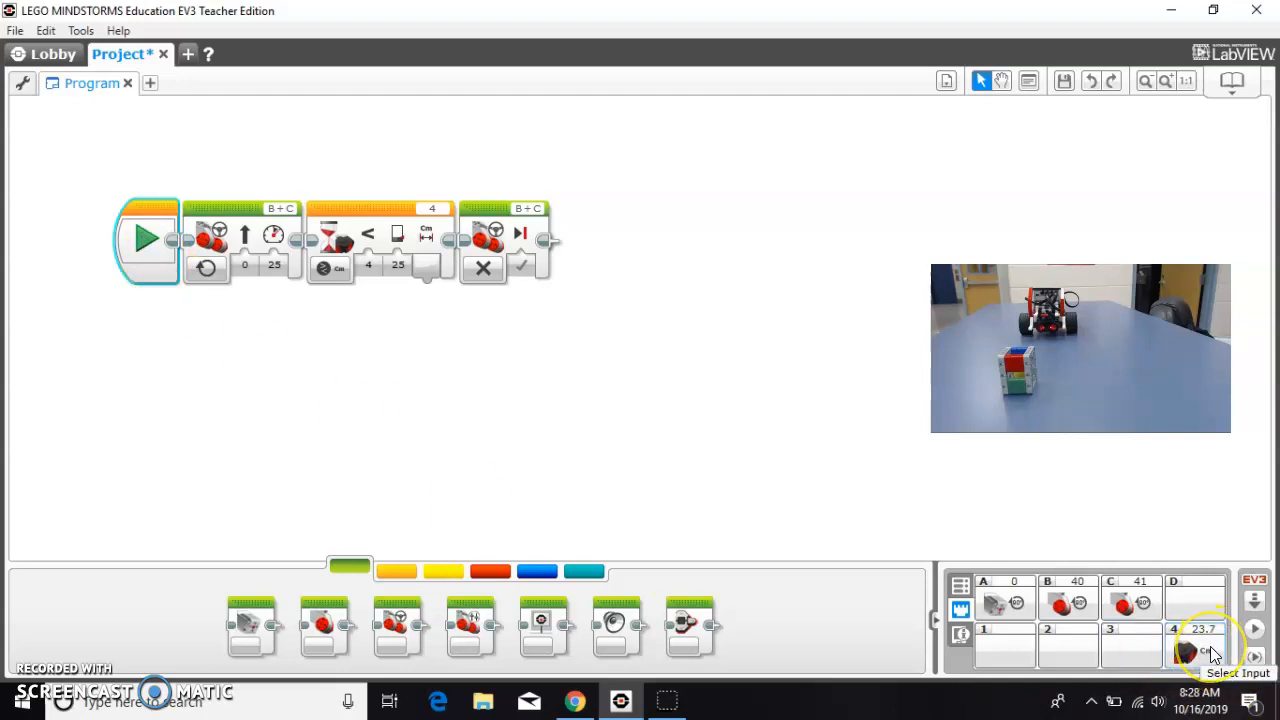
pyautogui.moveTo(400, 264)
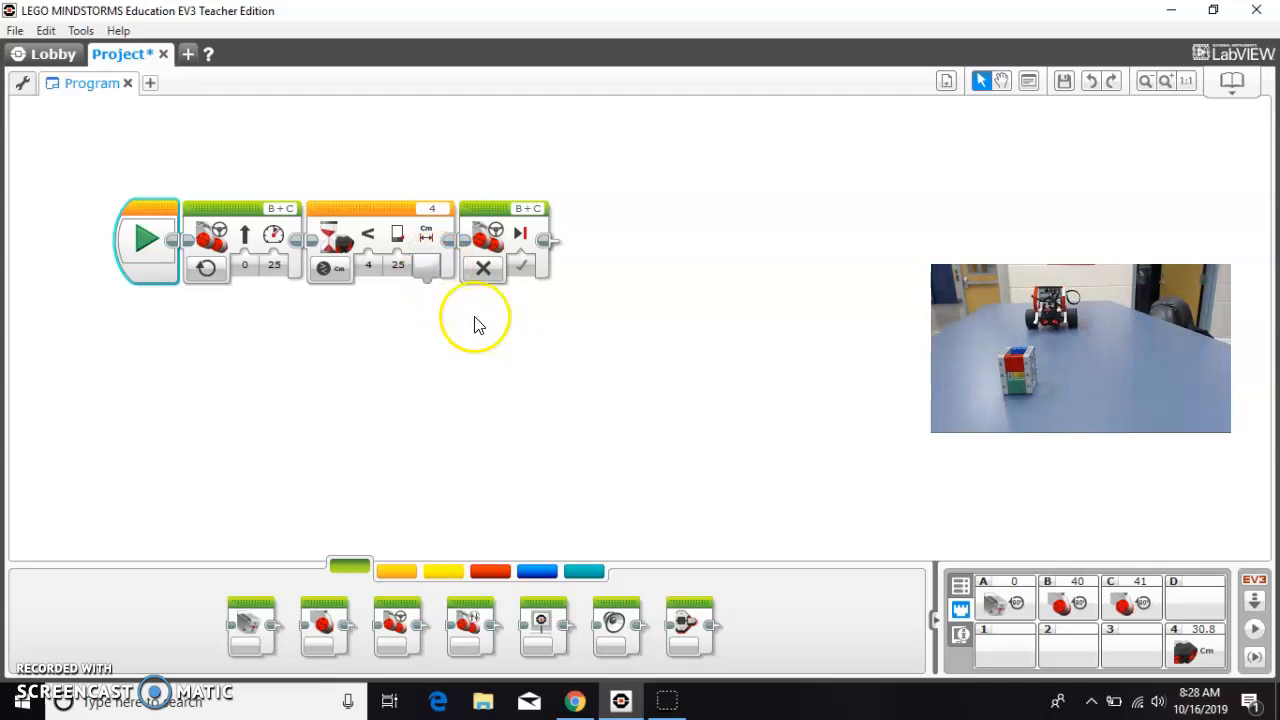
pyautogui.moveTo(1224, 650)
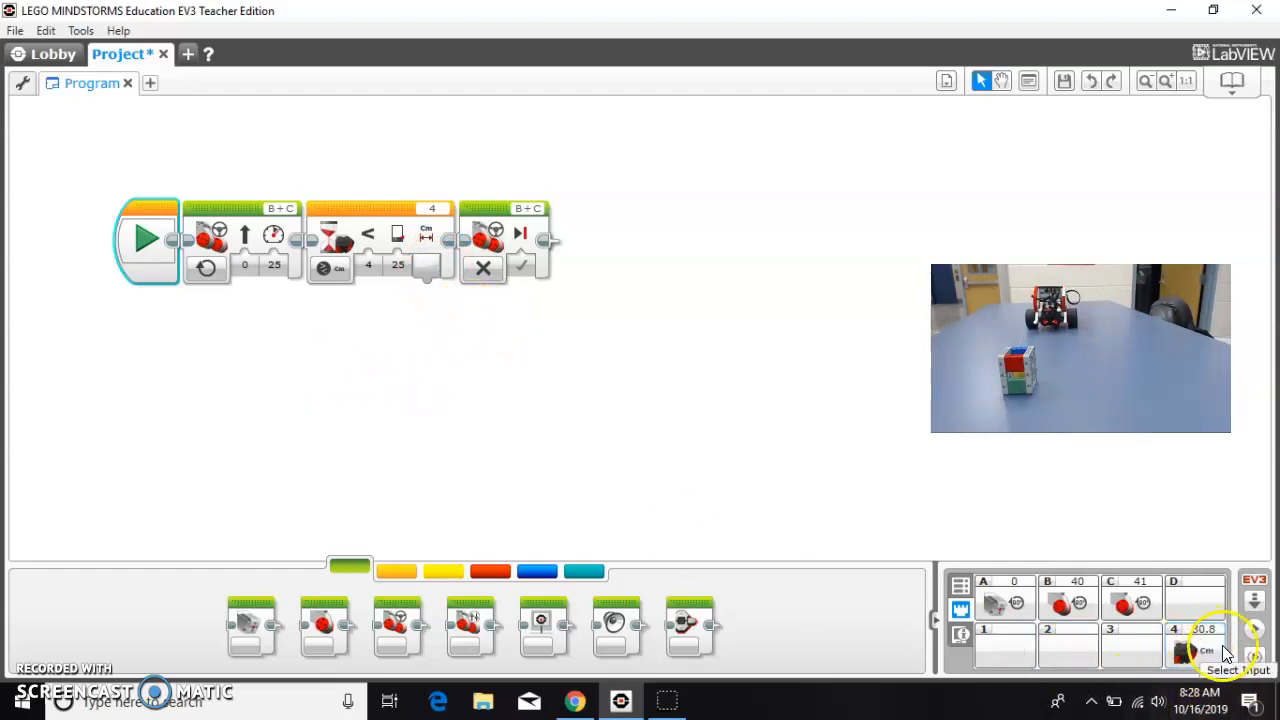
# Choose the ultrasonic sensor's distance reading for the Wait threshold of 5.
pyautogui.click(398, 264)
pyautogui.write('5')
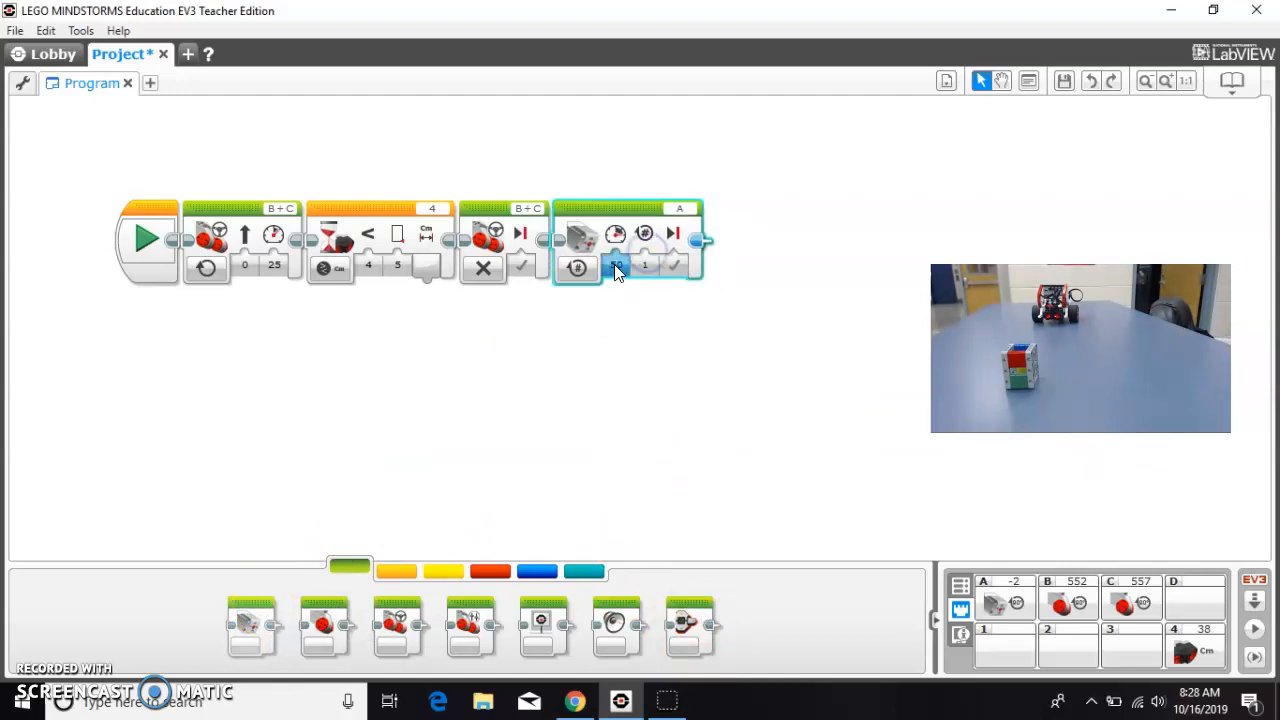
# Set the port A medium motor to run on for a duration at power -15.
pyautogui.click(576, 268)
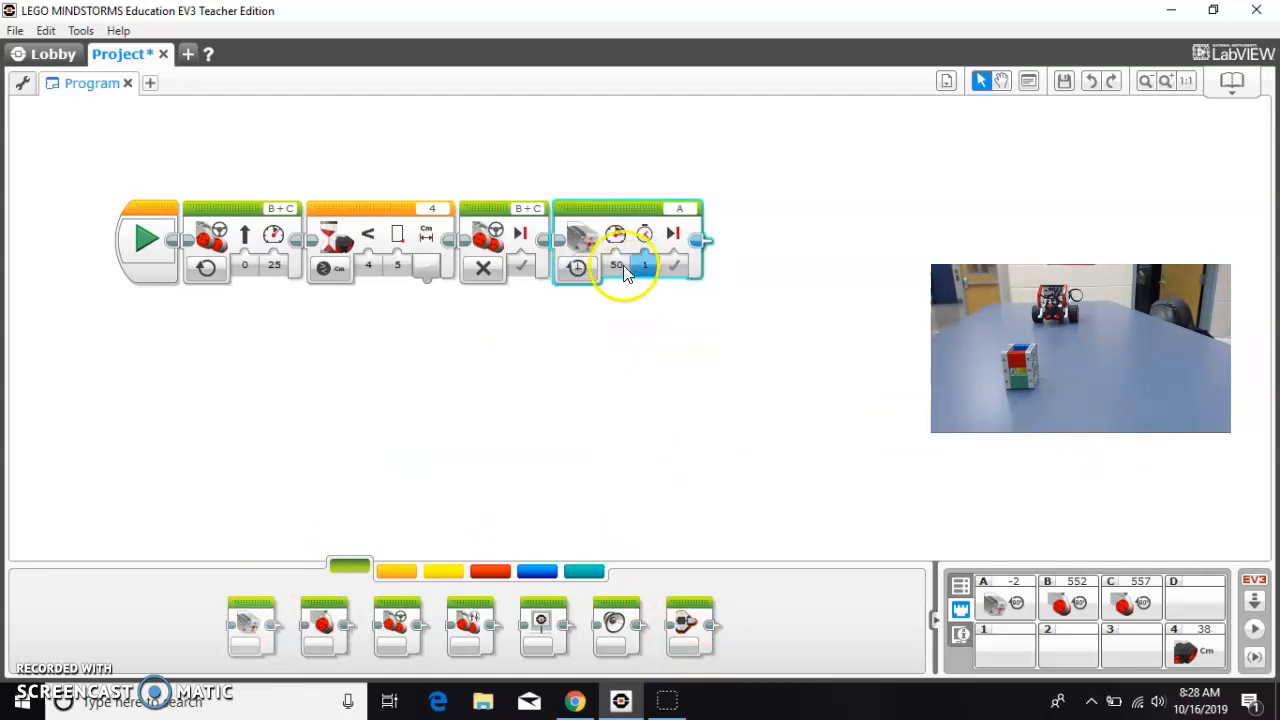
pyautogui.click(616, 264)
pyautogui.write('-15')
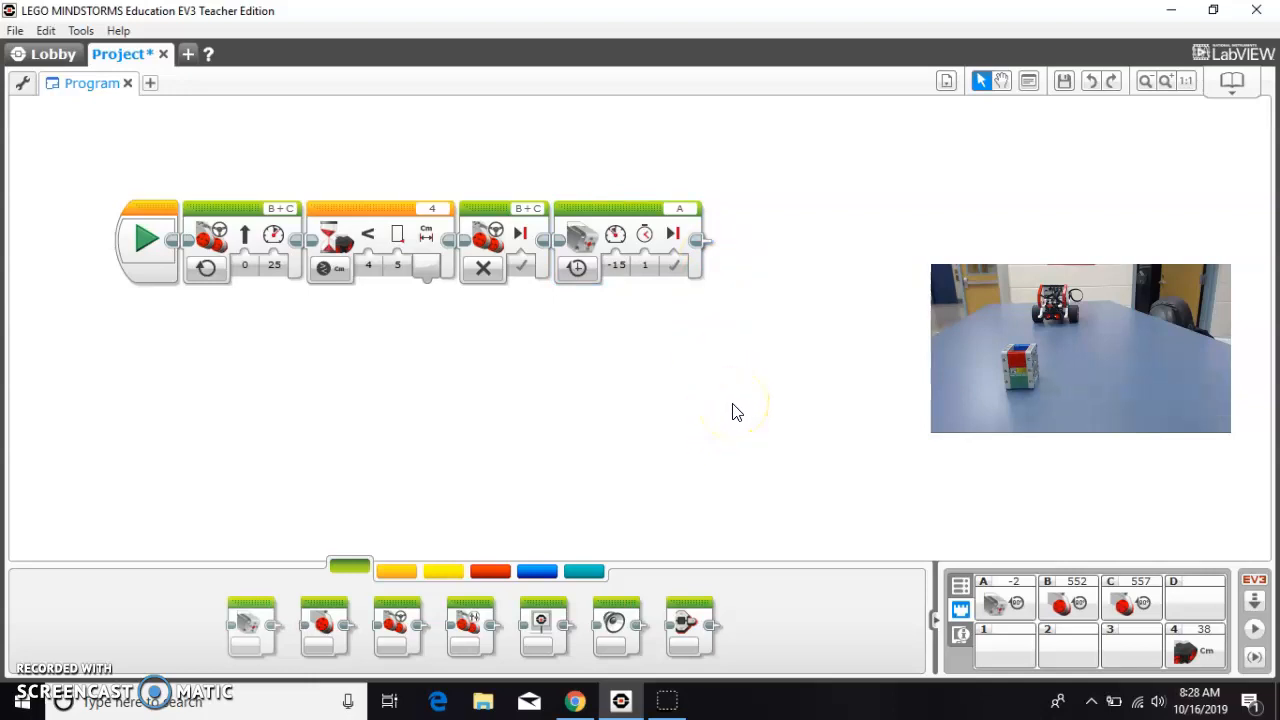
pyautogui.moveTo(148, 240)
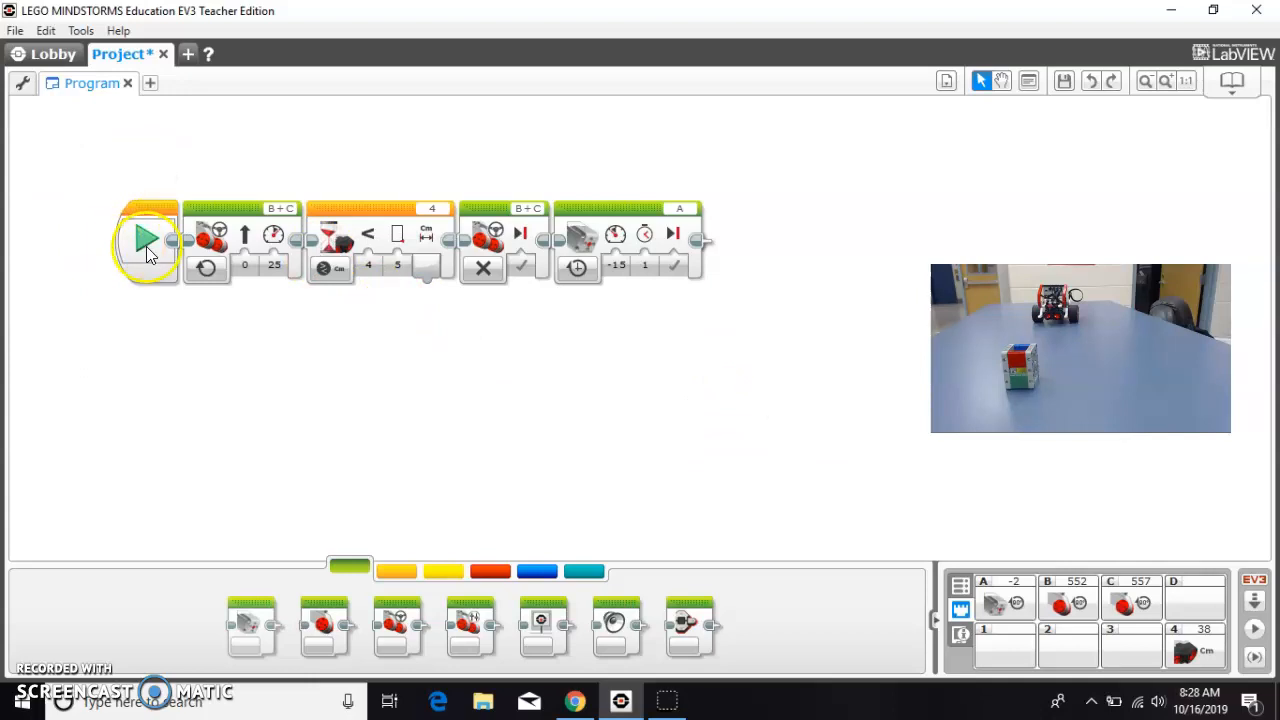
# Run the program on the EV3 brick from the Start block, then run it again to retest.
pyautogui.click(148, 240)
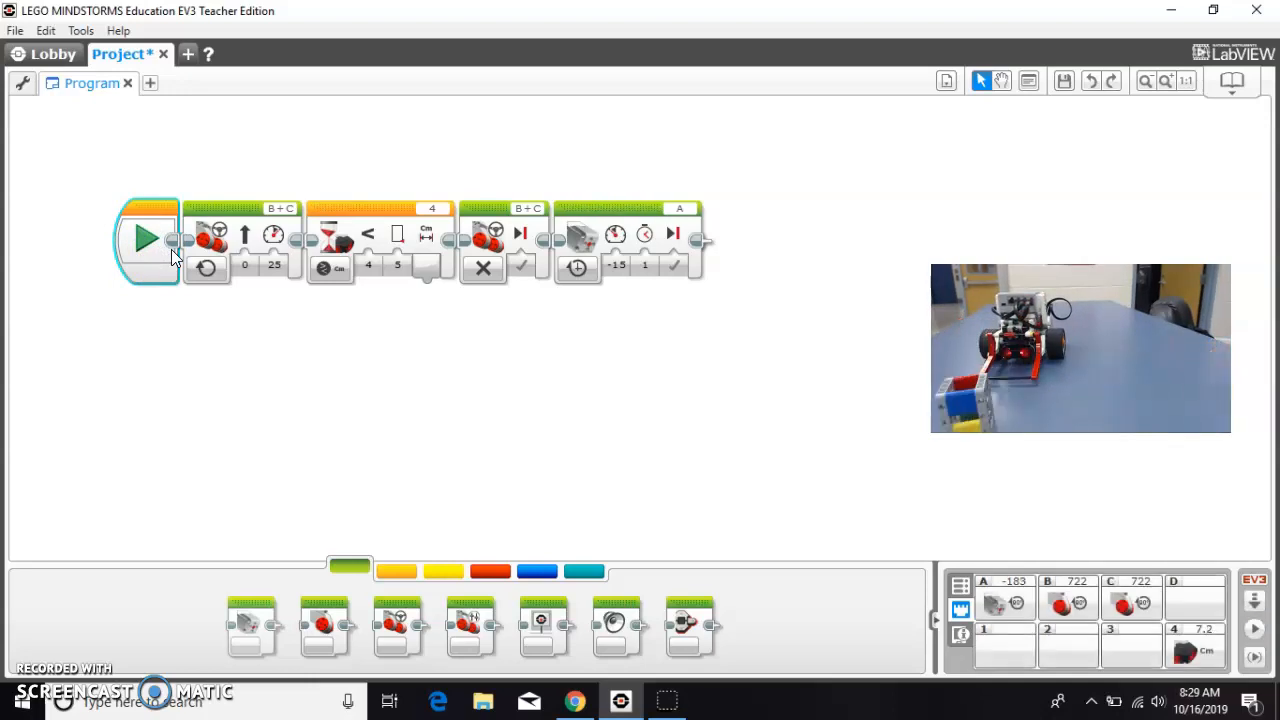
pyautogui.moveTo(360, 370)
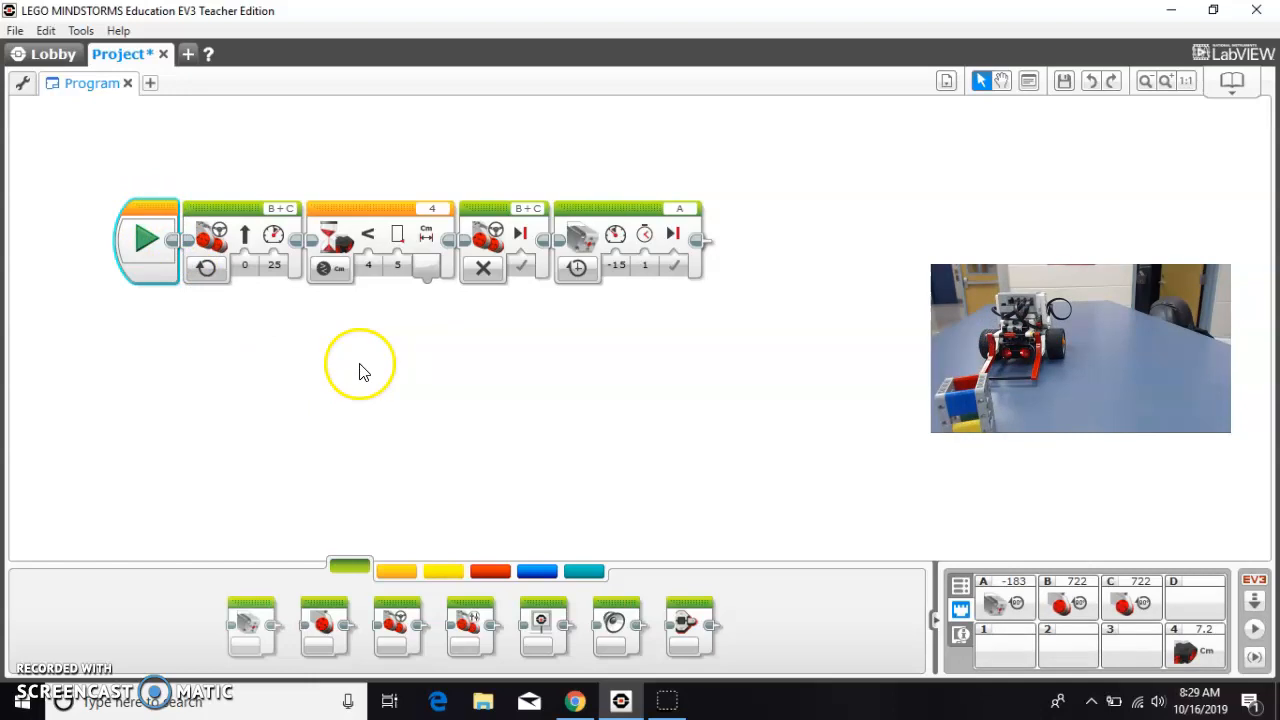
pyautogui.moveTo(212, 348)
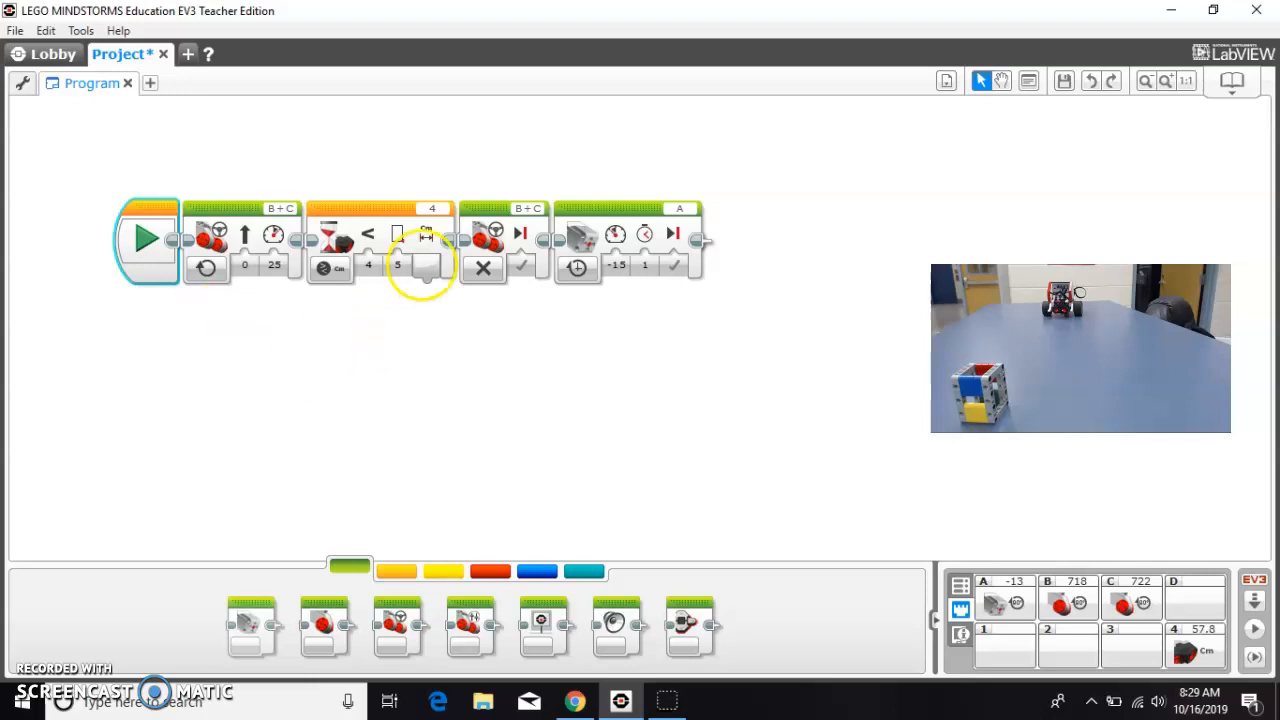
pyautogui.moveTo(350, 320)
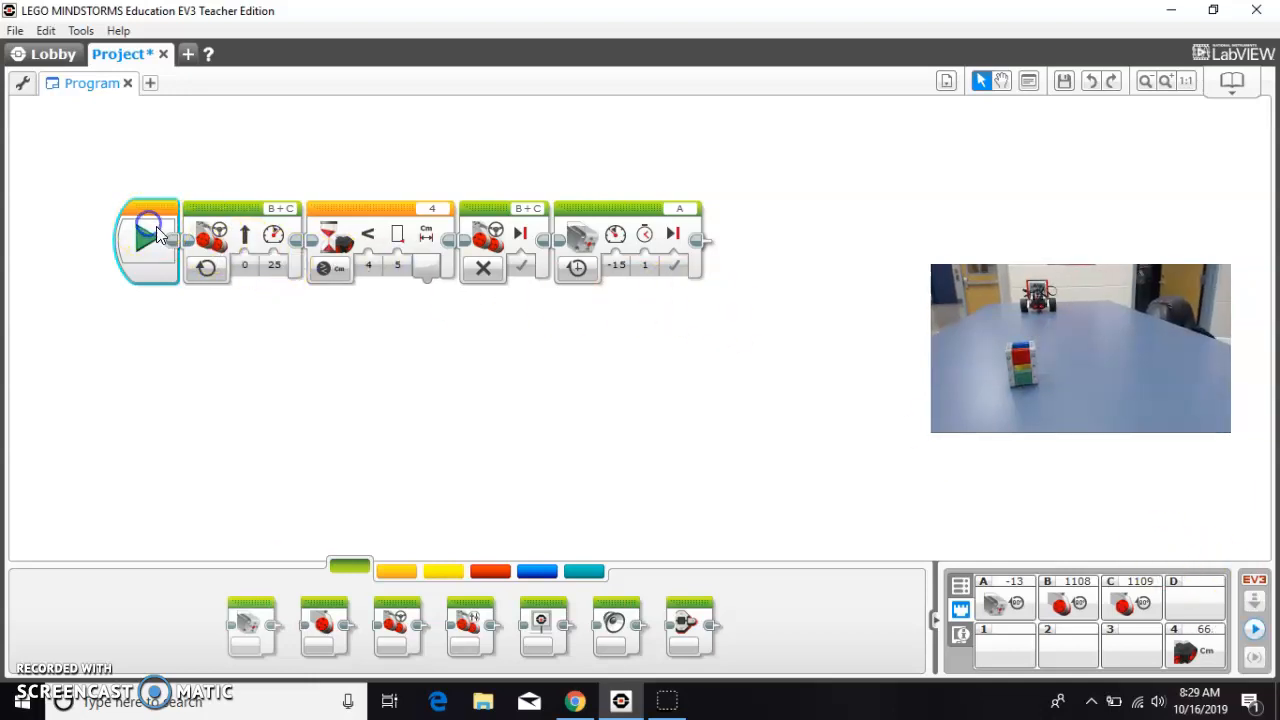
pyautogui.click(148, 238)
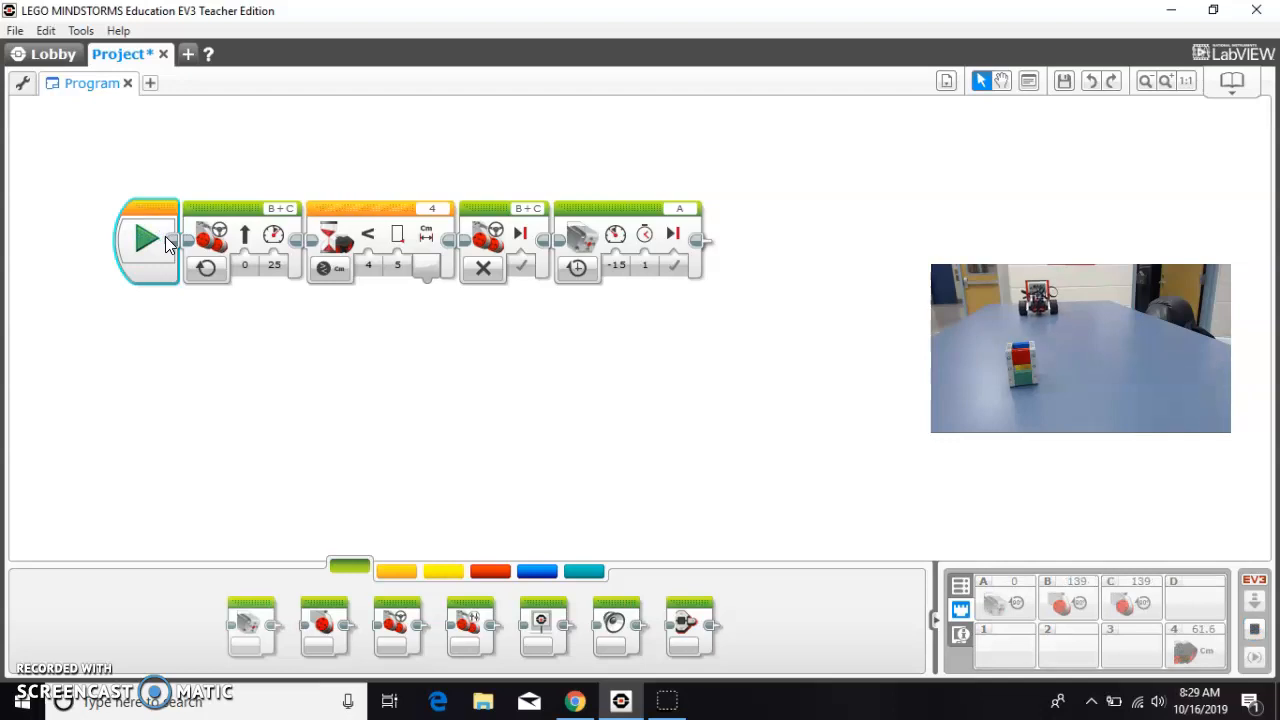